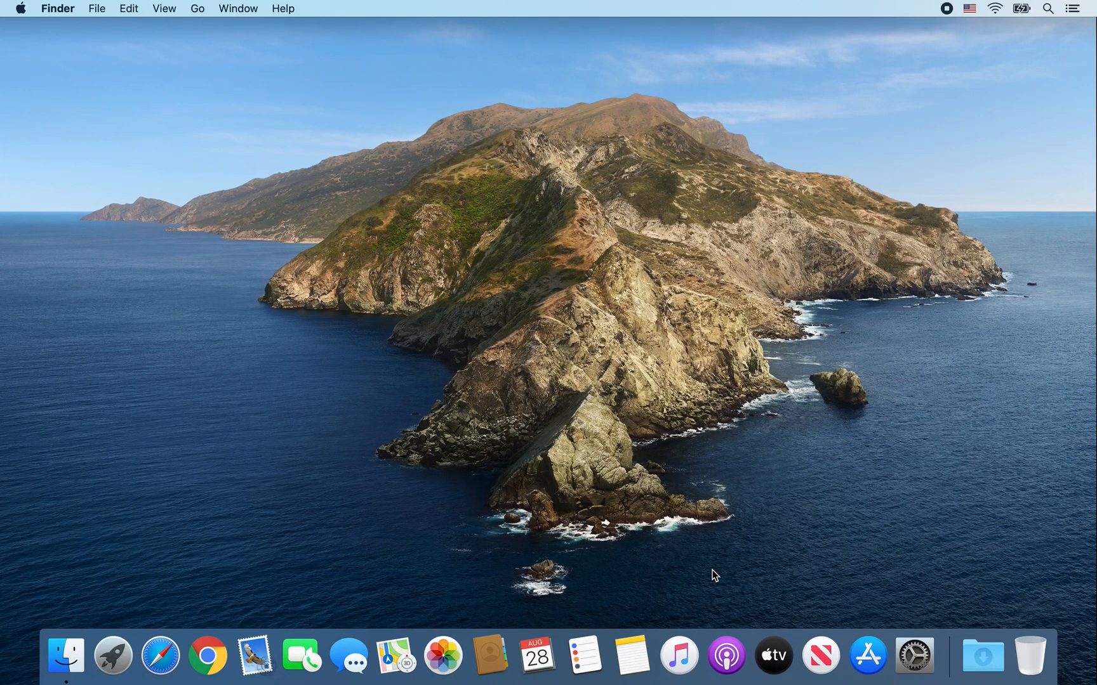
mouse_move(331, 519)
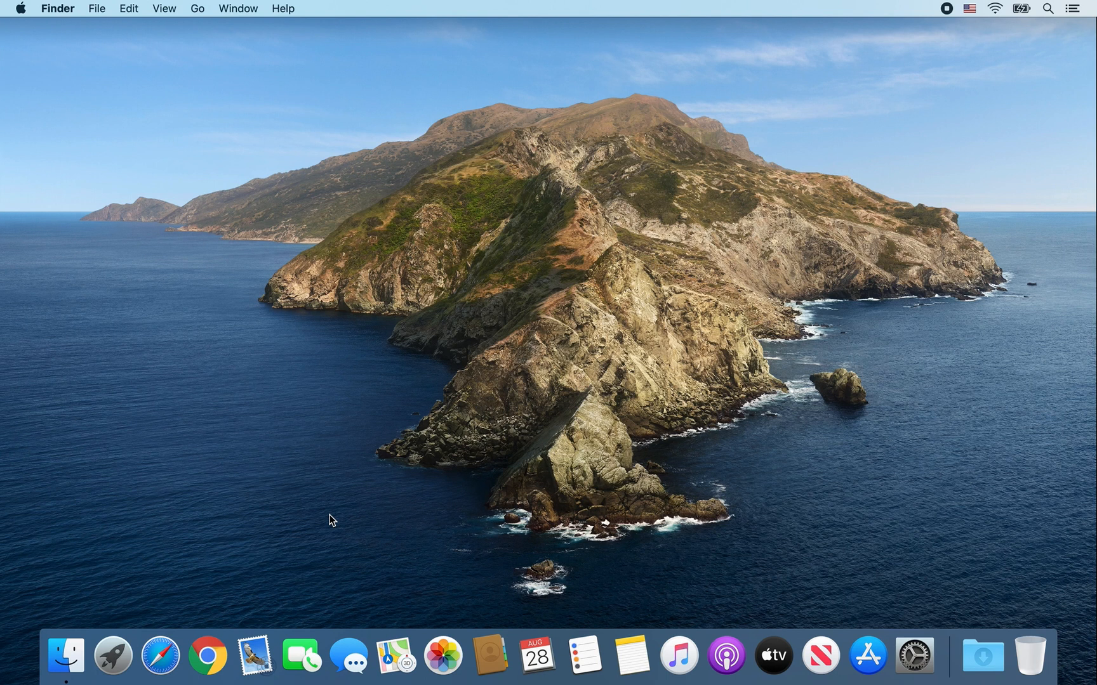
mouse_move(160, 655)
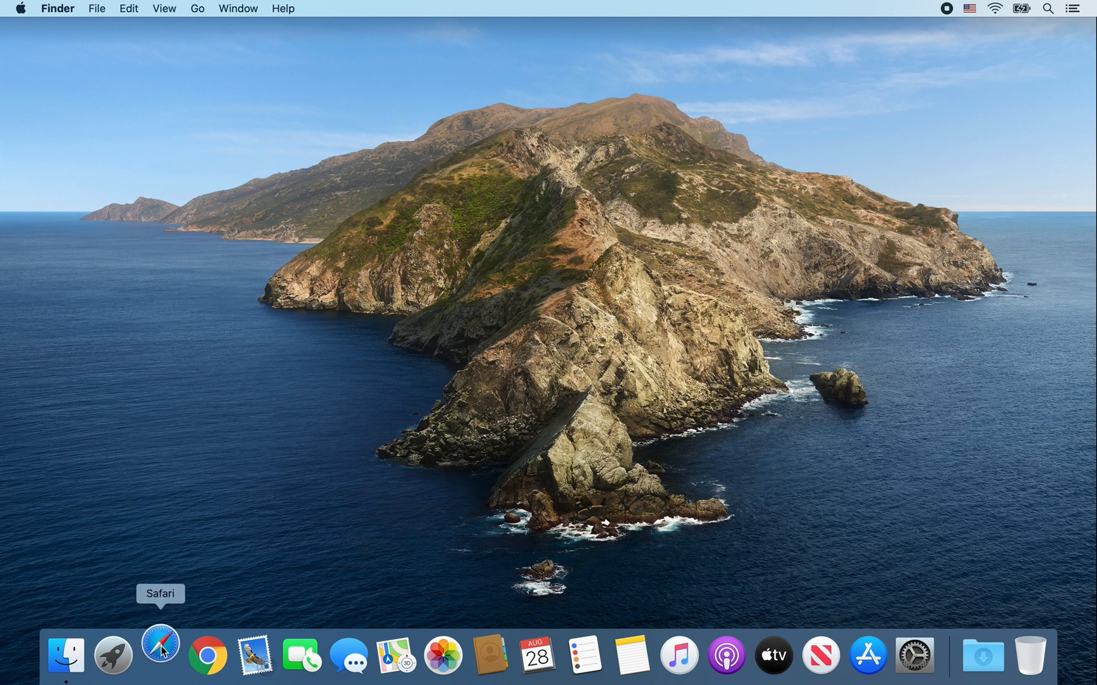
Step: Launch Safari and run a web search for openoffice from the address bar
click(159, 655)
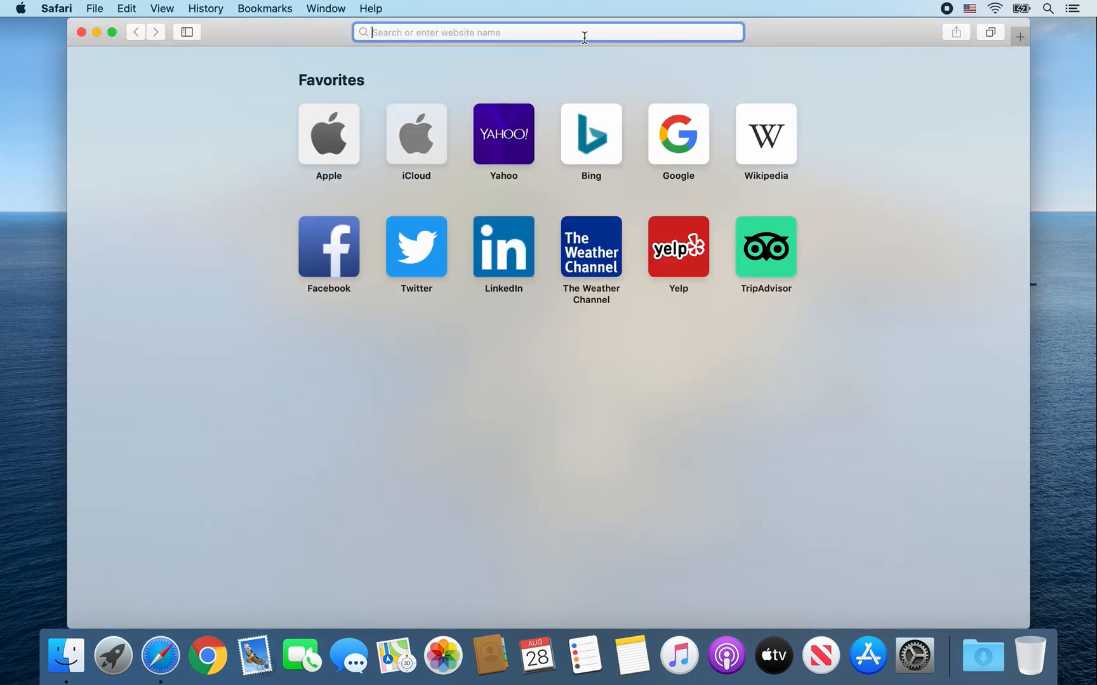
text(openo)
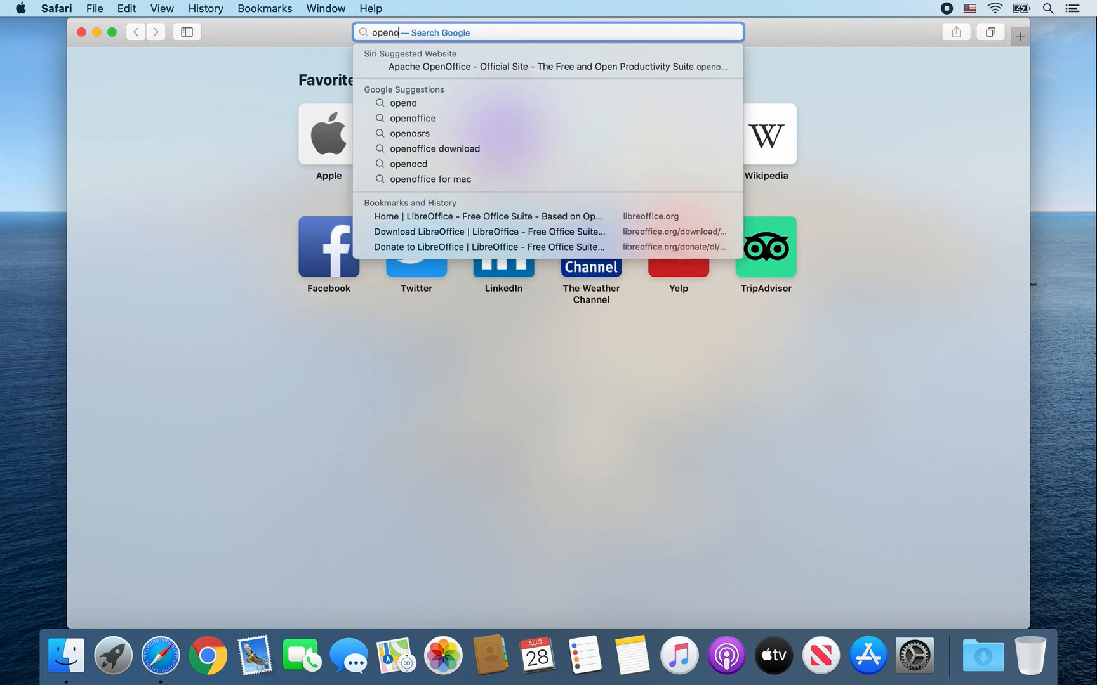
click(413, 118)
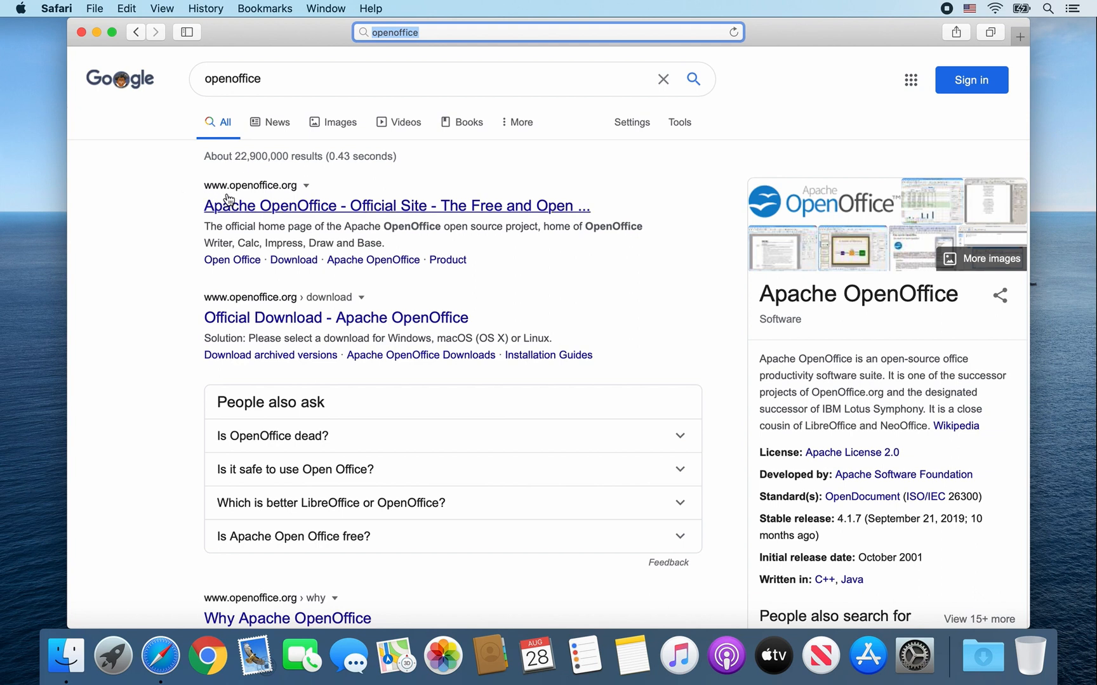
mouse_move(302, 201)
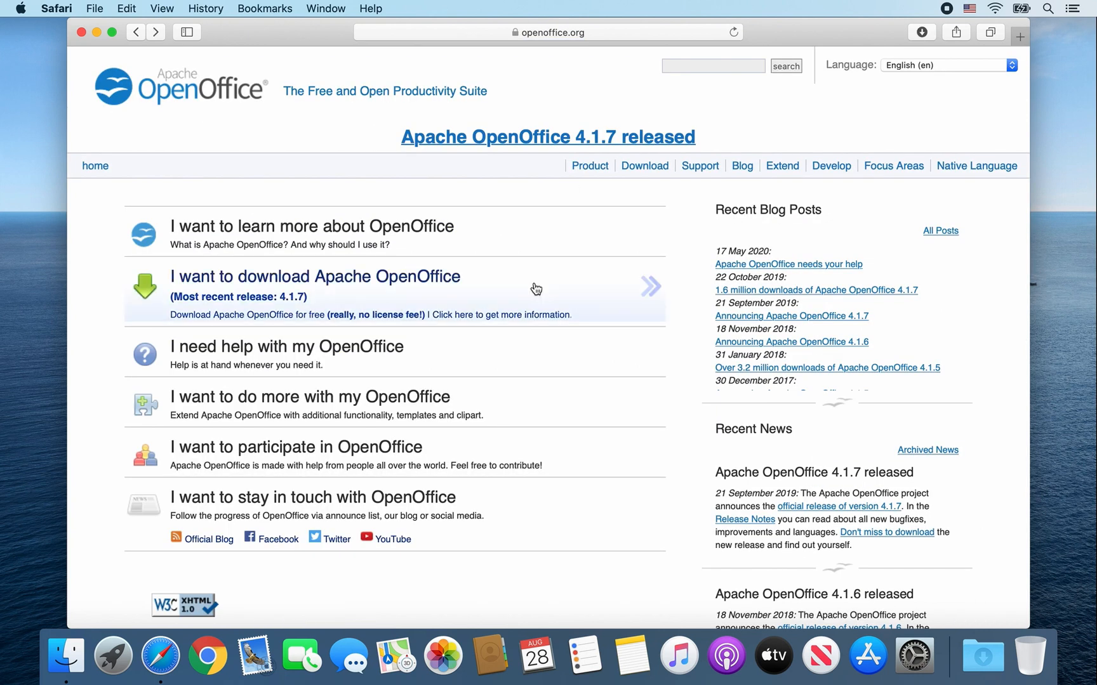
mouse_move(303, 286)
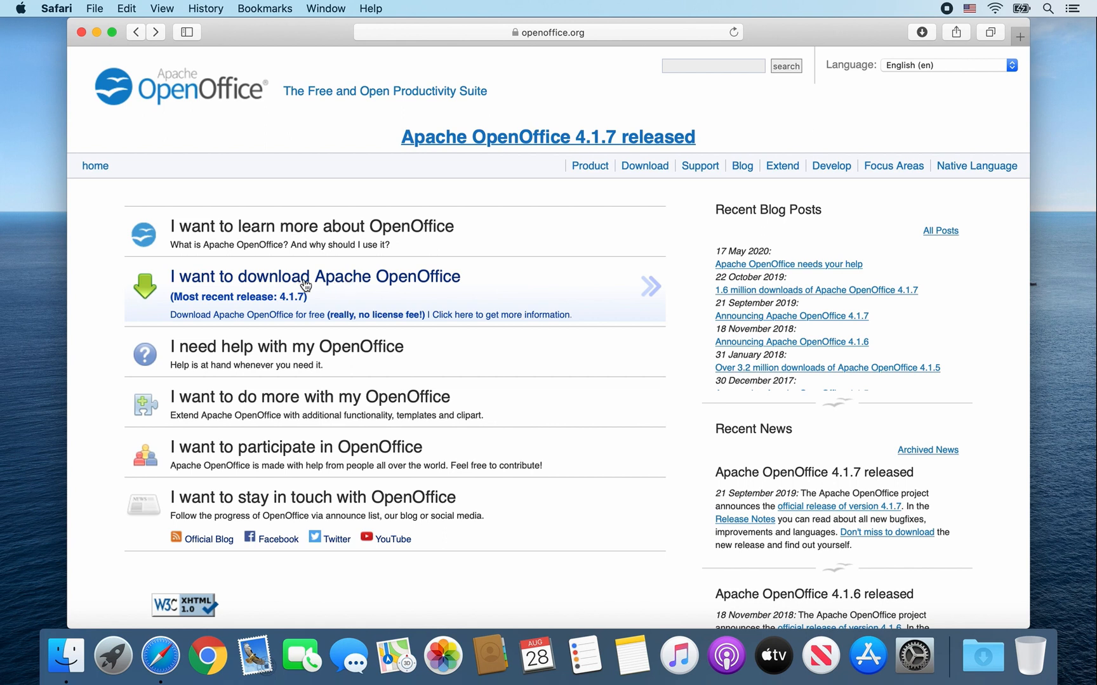
Step: Request the full OS X English (US) 4.1.7 installer from the download page
click(314, 276)
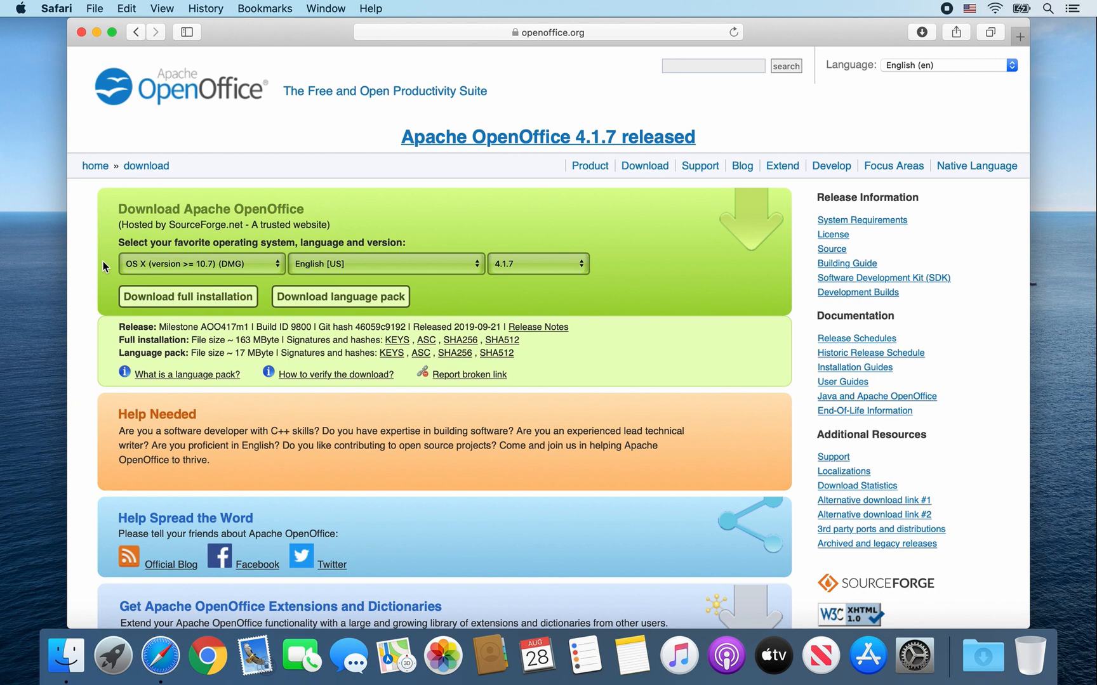
mouse_move(279, 264)
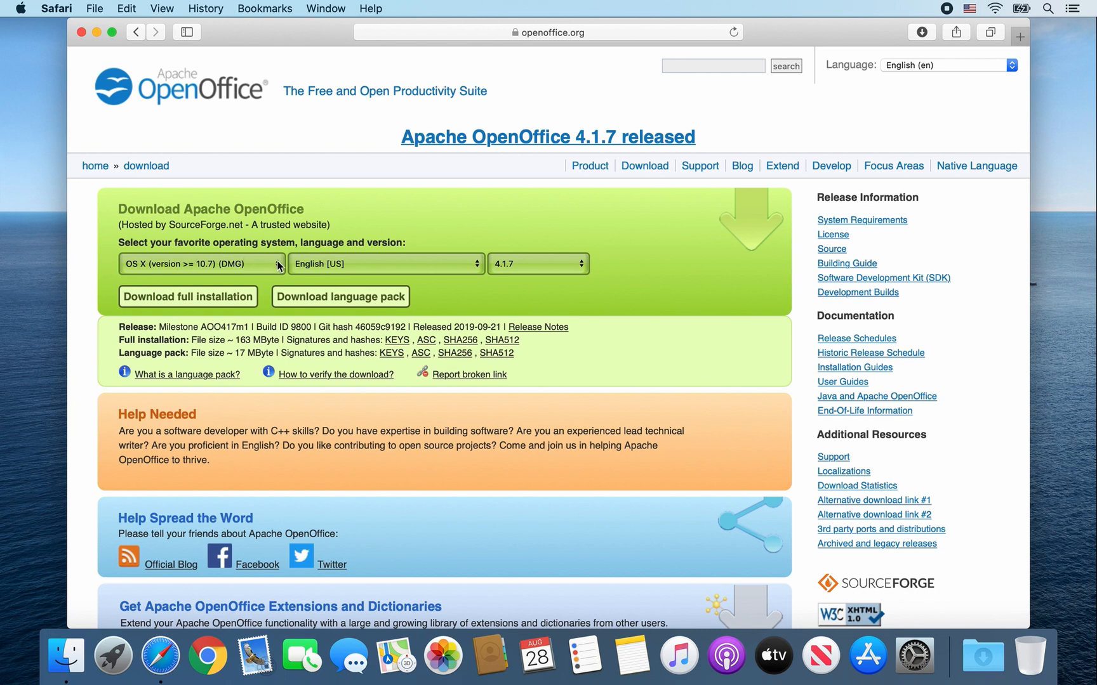
mouse_move(623, 271)
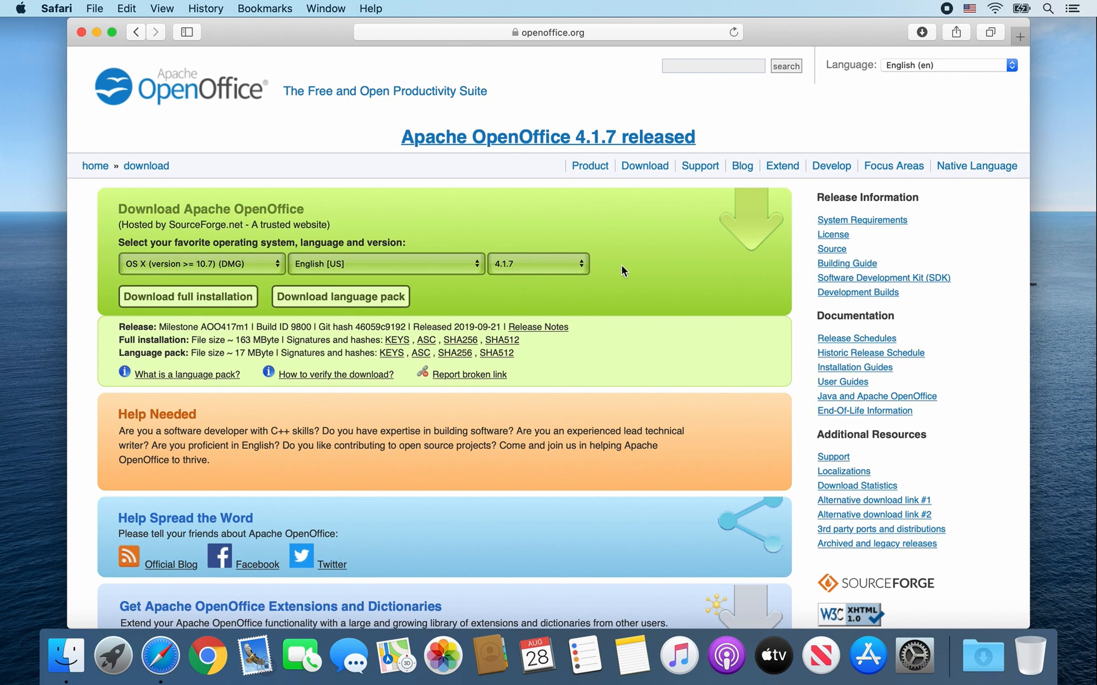
mouse_move(527, 272)
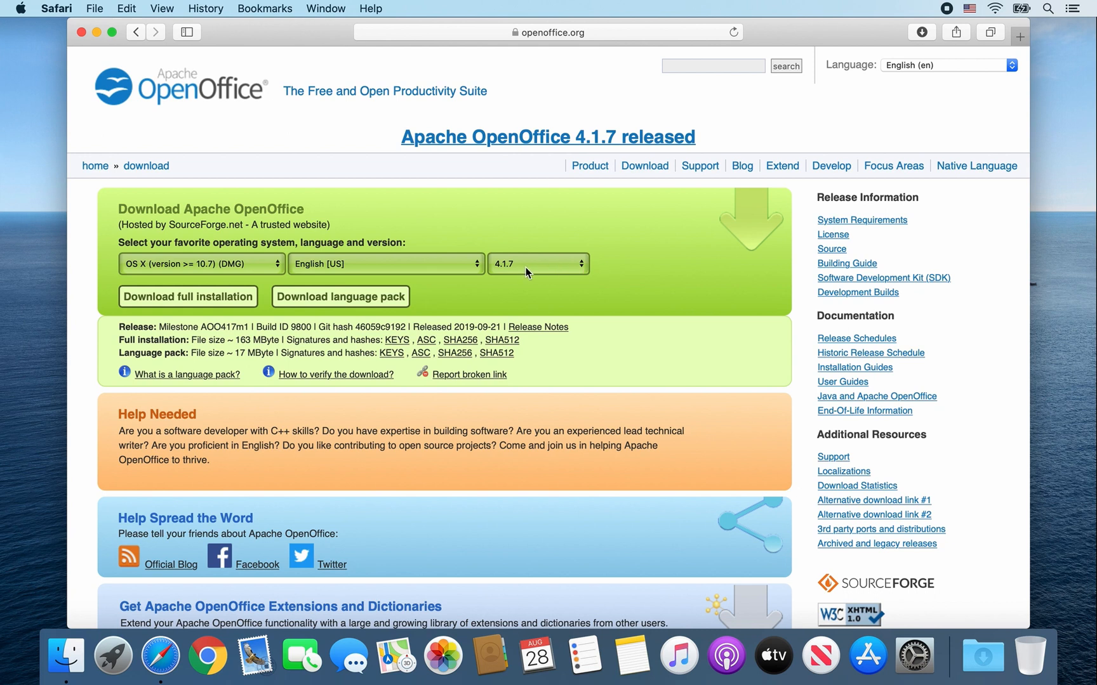
mouse_move(305, 286)
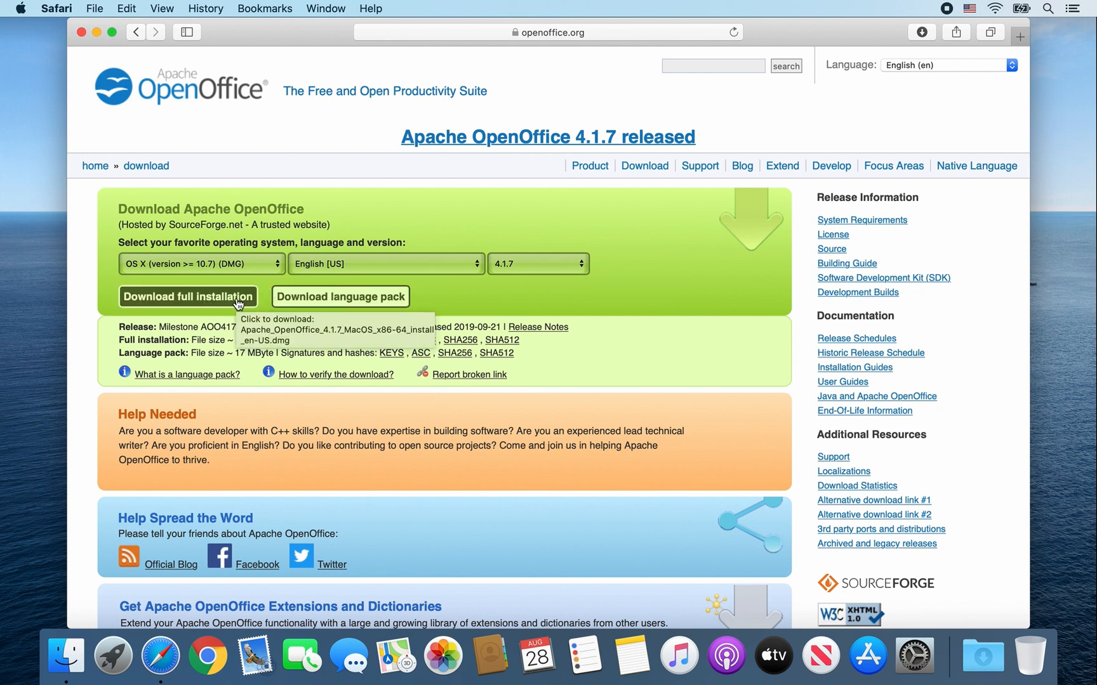
click(186, 296)
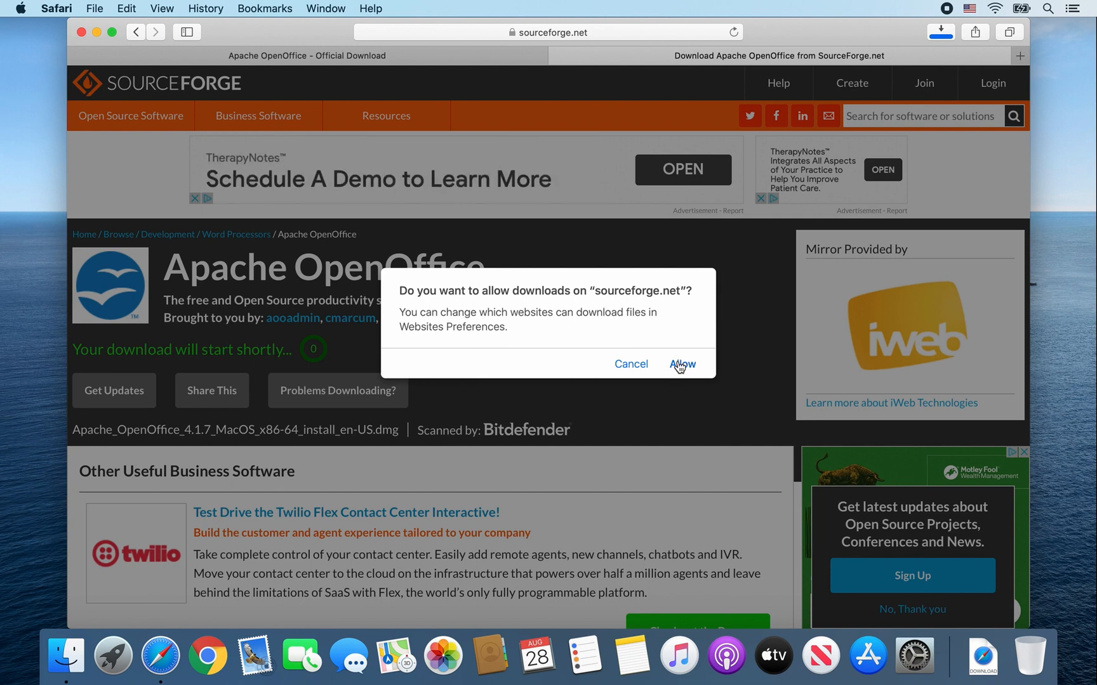
Step: Allow downloads from sourceforge.net and let the 173.4 MB OpenOffice .dmg finish
click(682, 364)
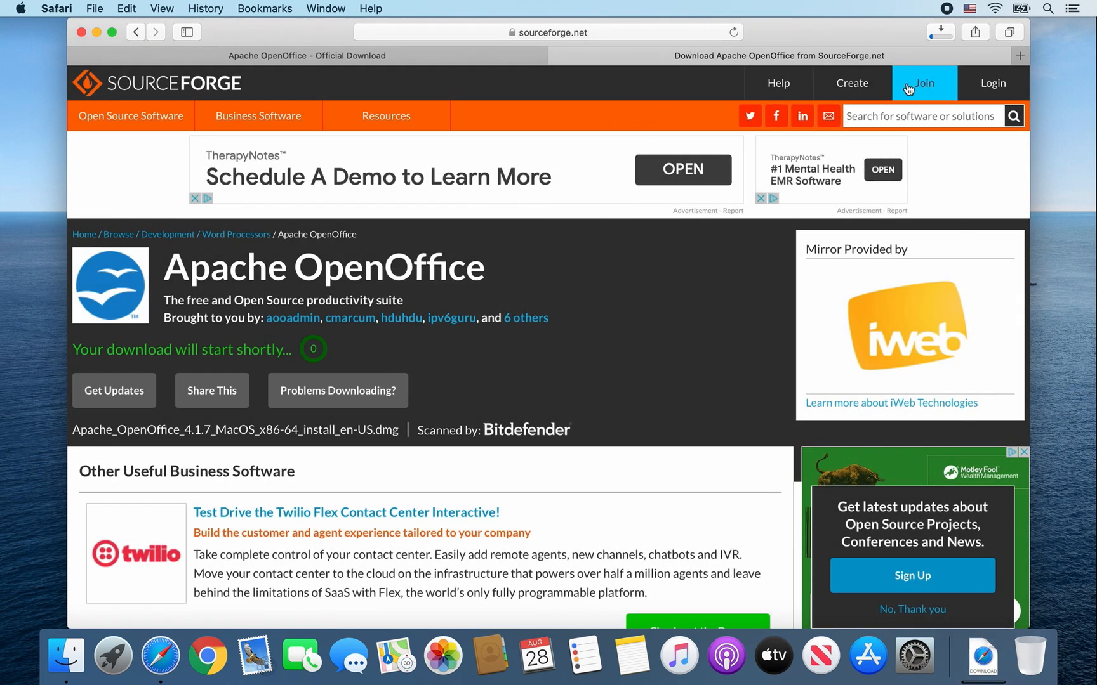
mouse_move(940, 32)
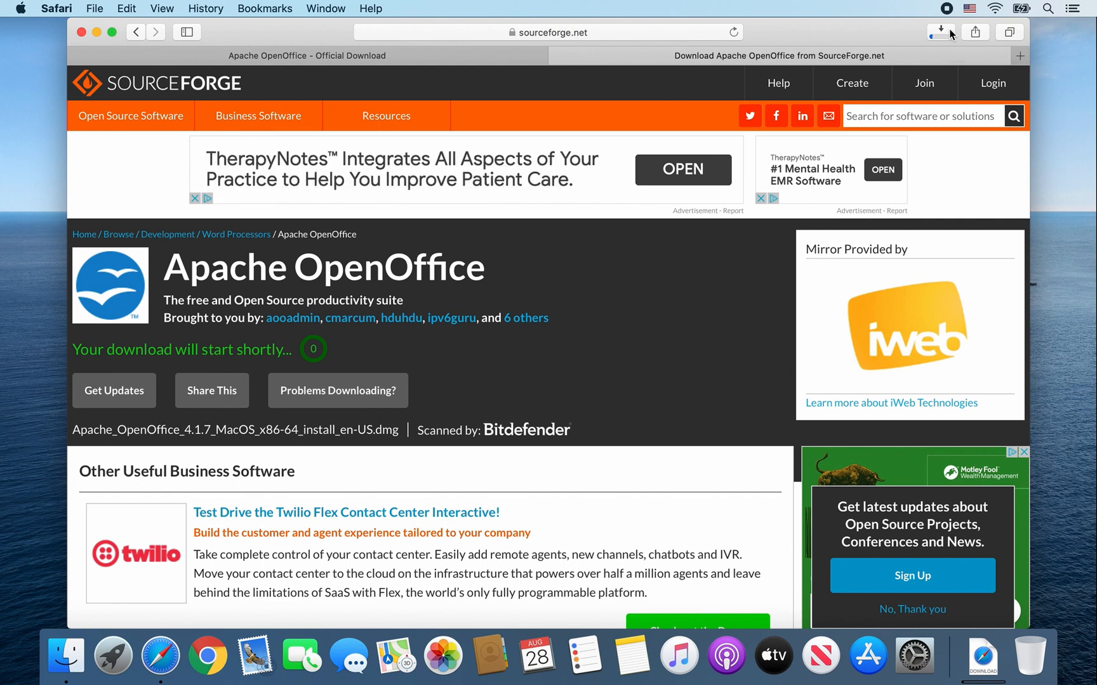
click(940, 33)
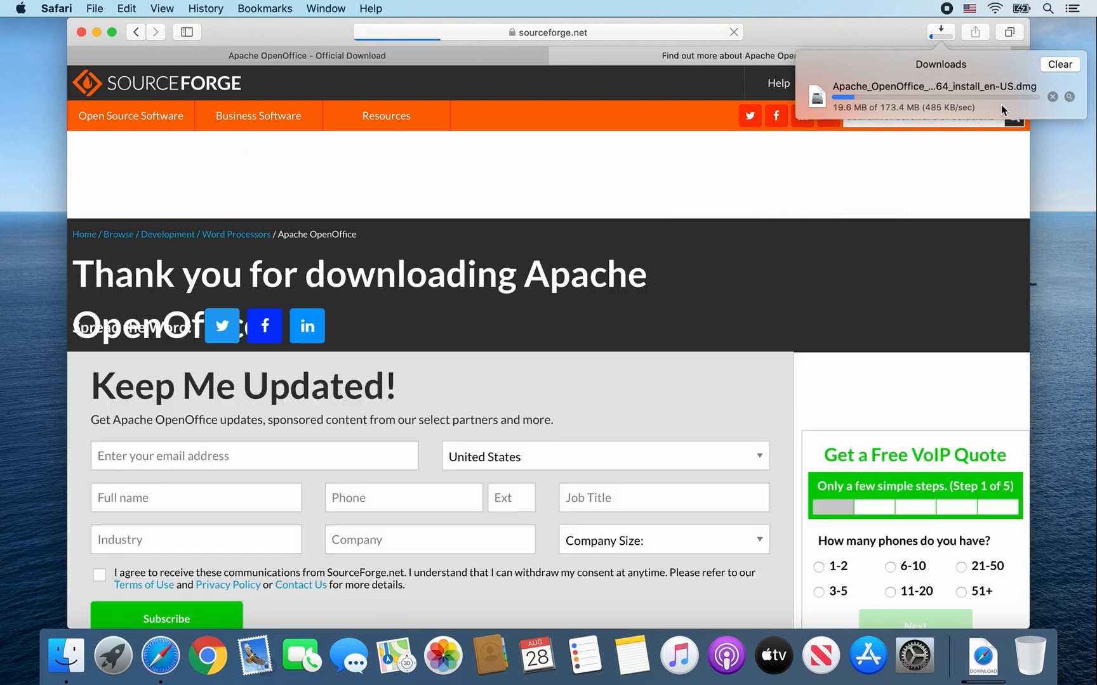
click(136, 32)
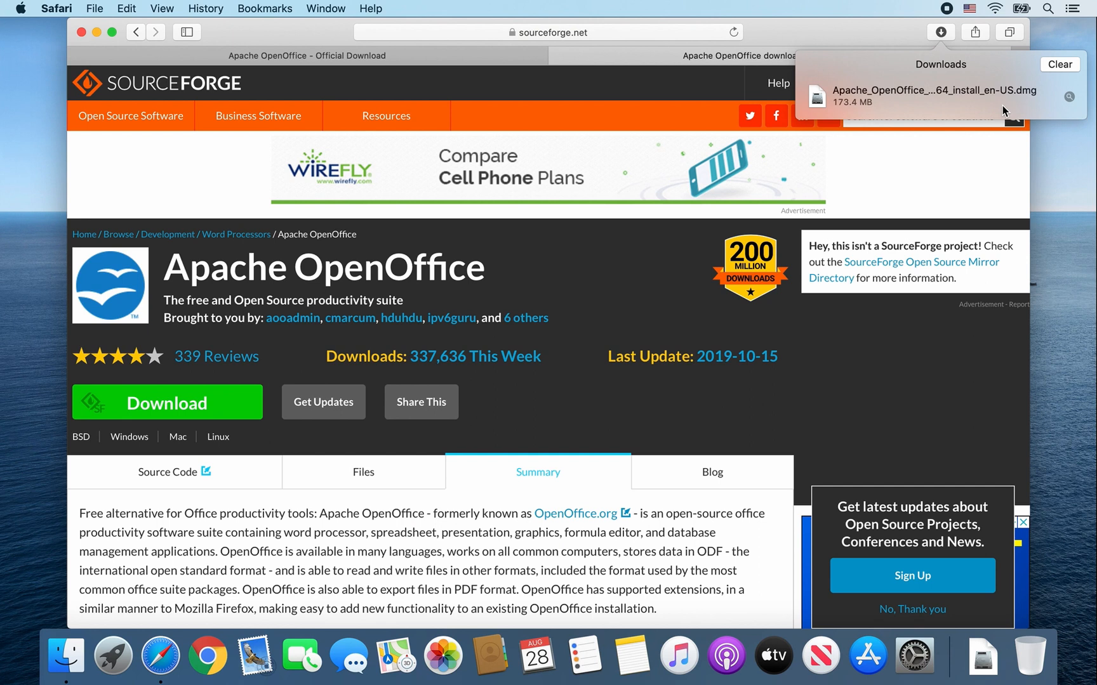
mouse_move(990, 111)
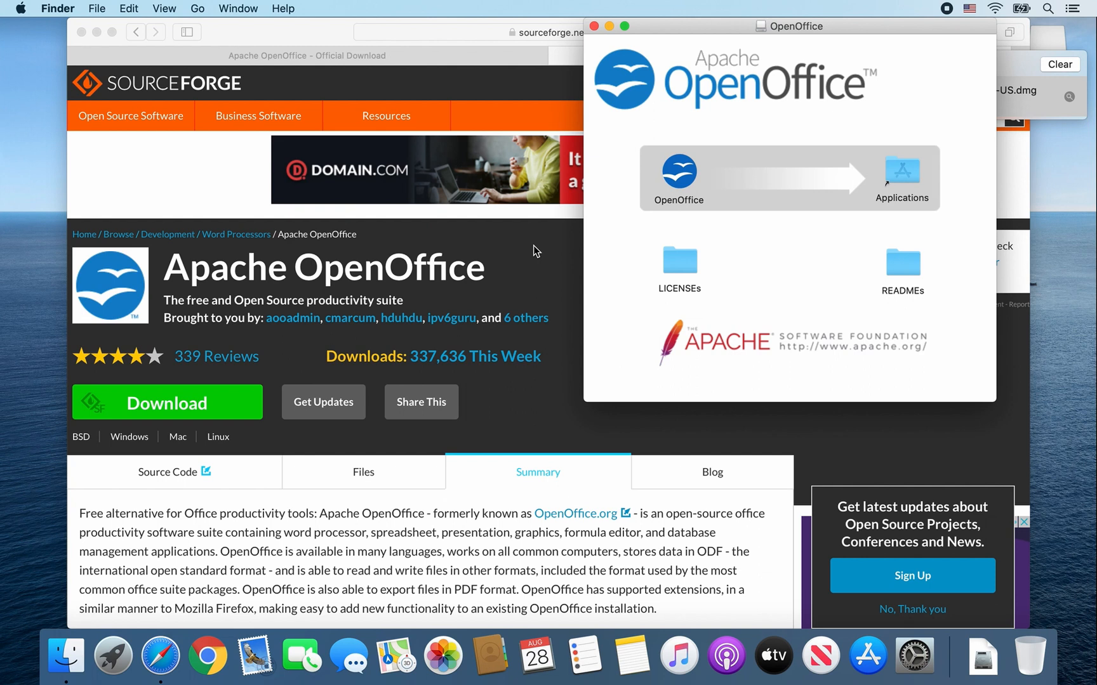
mouse_move(677, 180)
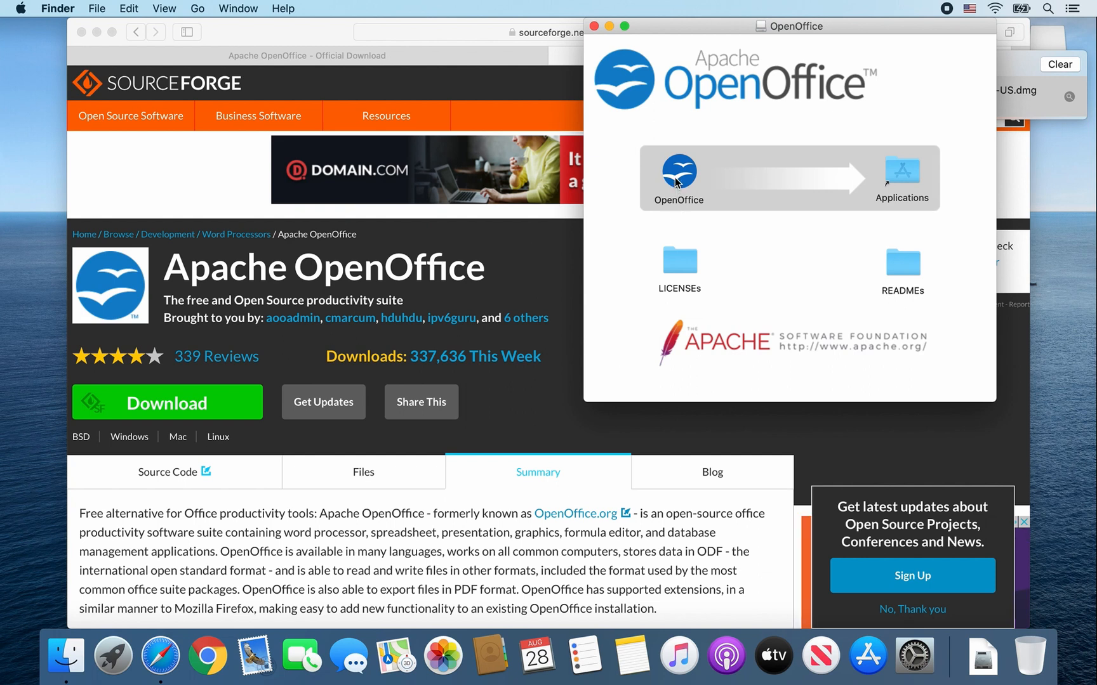
Step: Select the OpenOffice app inside the opened installer disk image
click(678, 172)
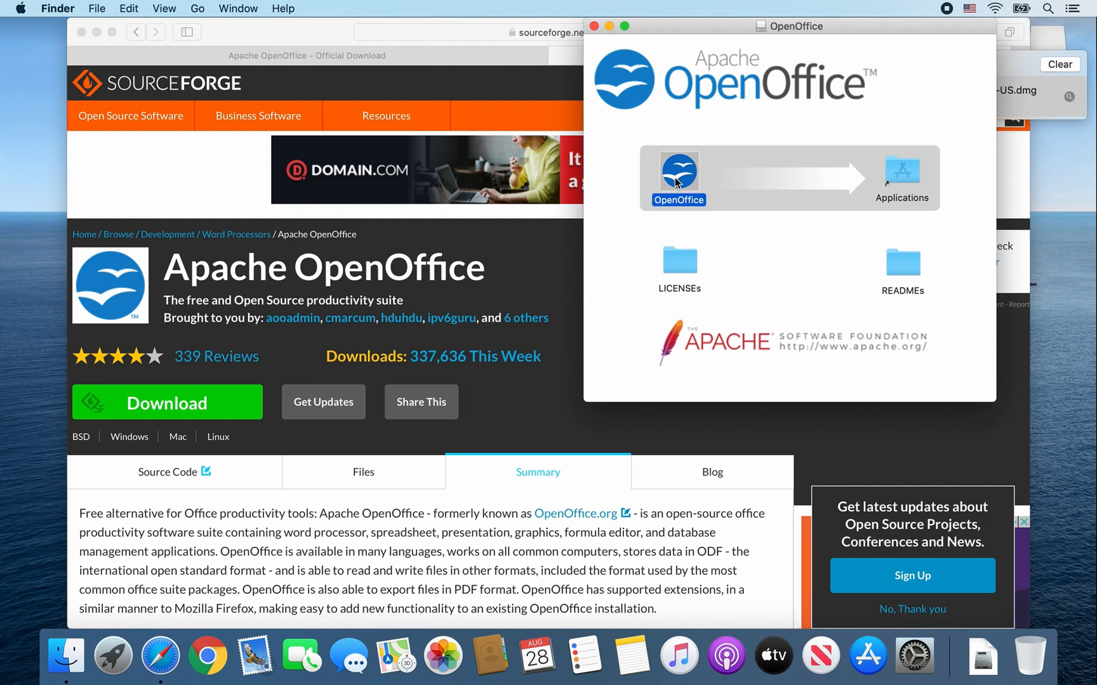
mouse_move(920, 164)
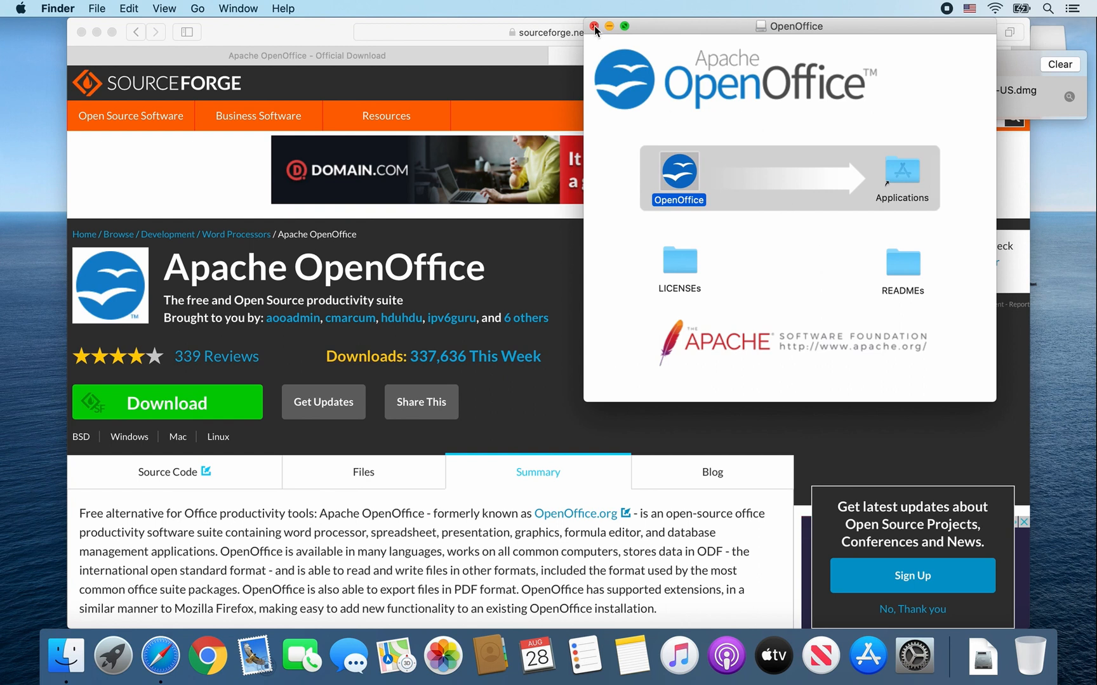
Step: Quit Safari from its application menu
click(594, 26)
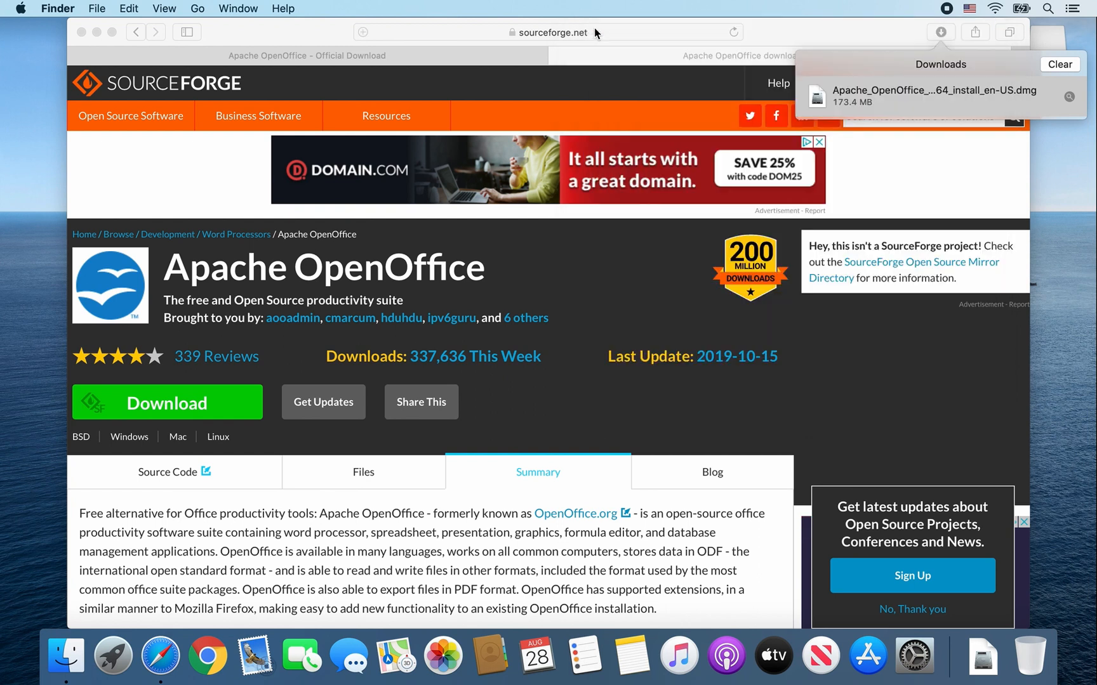
click(57, 8)
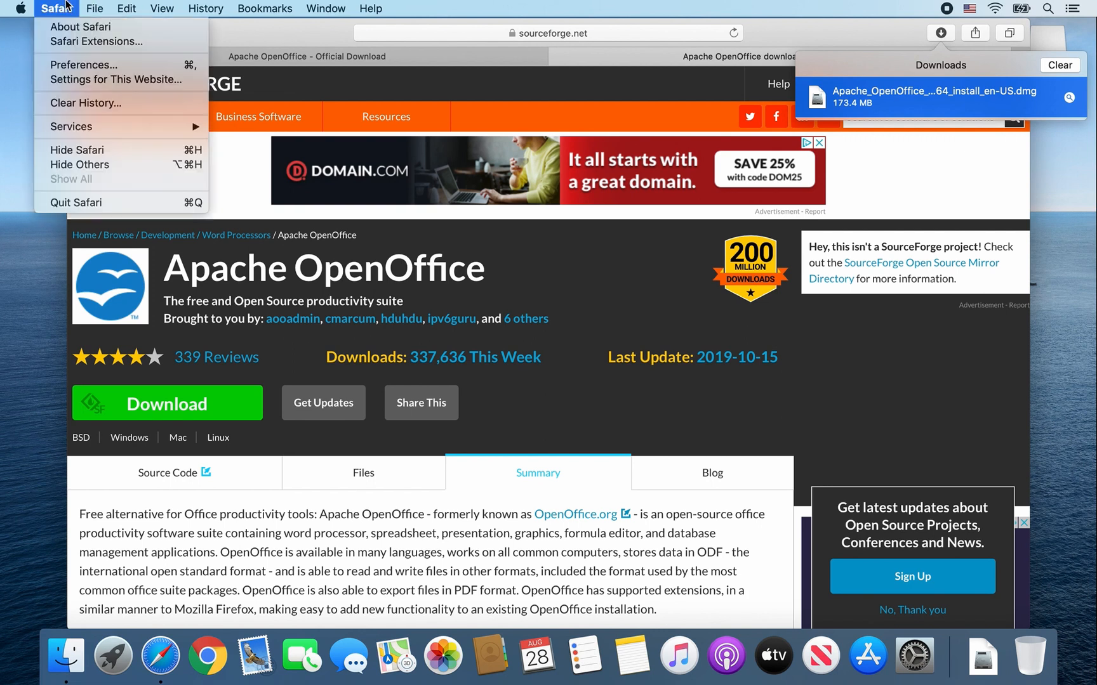
click(76, 201)
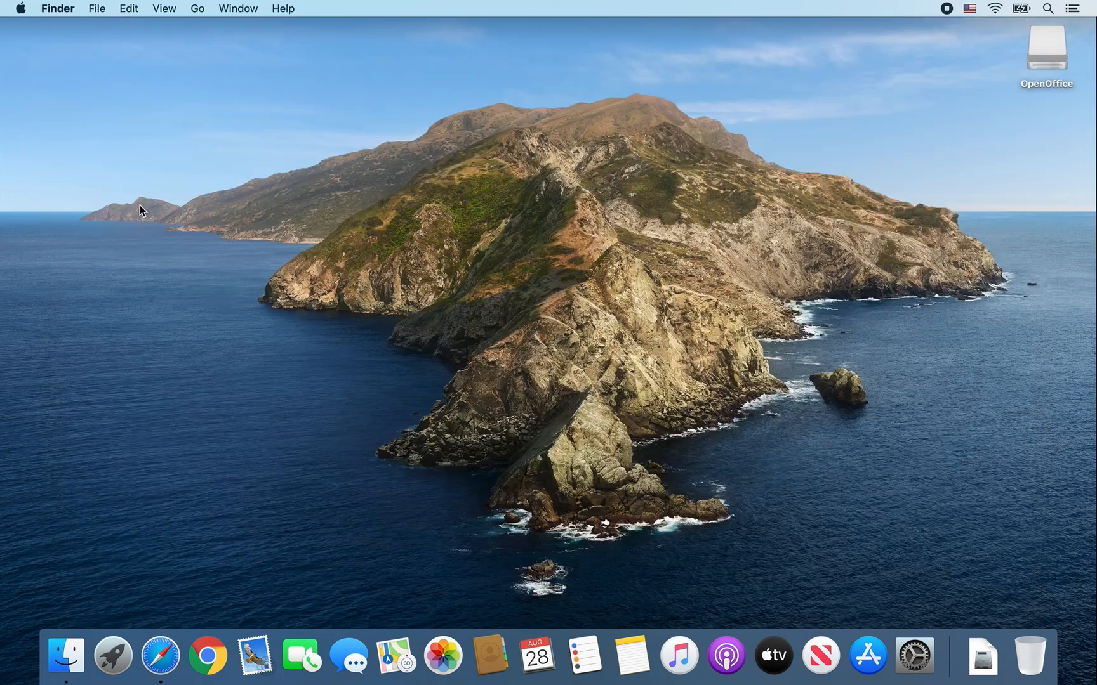
mouse_move(1034, 63)
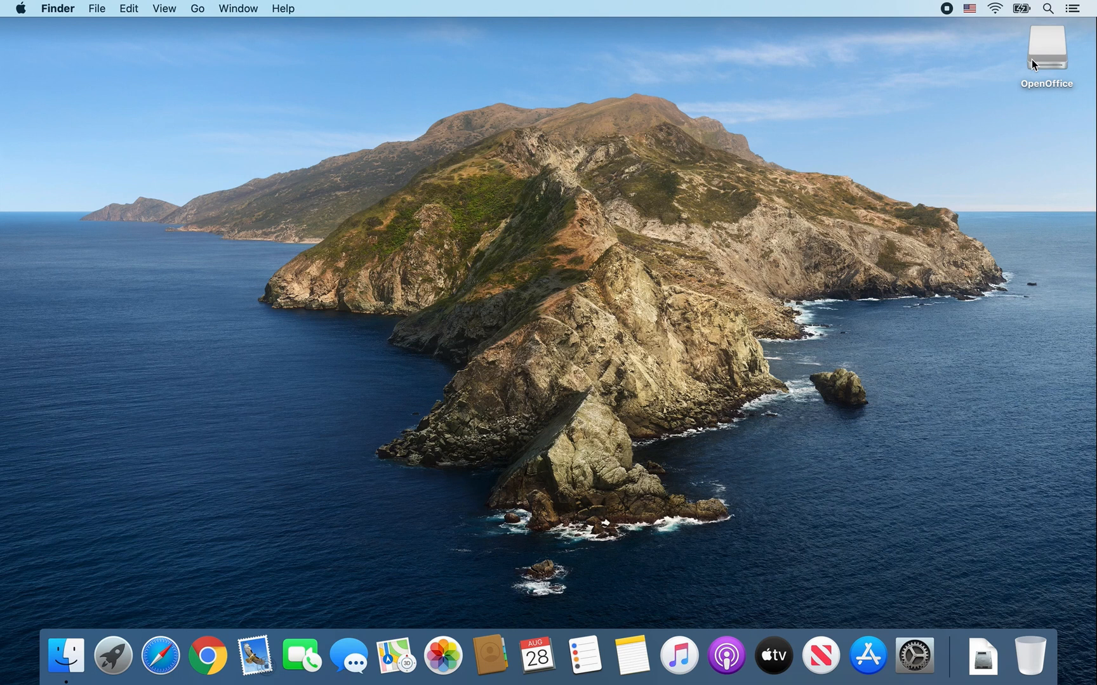
Step: Eject the mounted OpenOffice disk from the desktop
right_click(1047, 49)
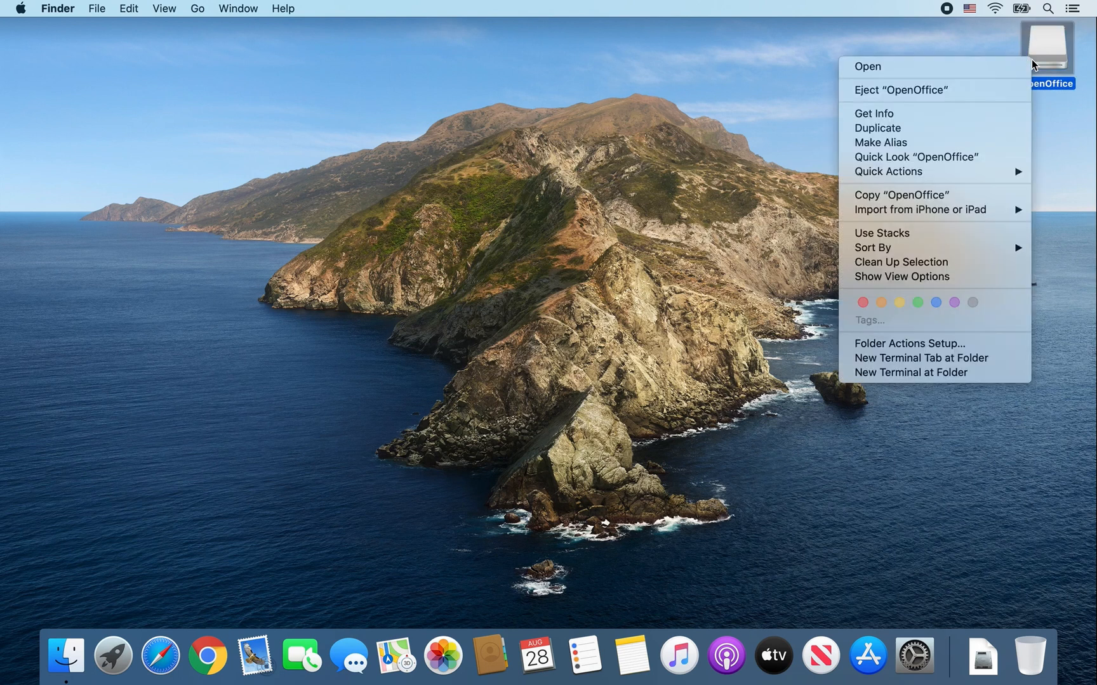
mouse_move(902, 89)
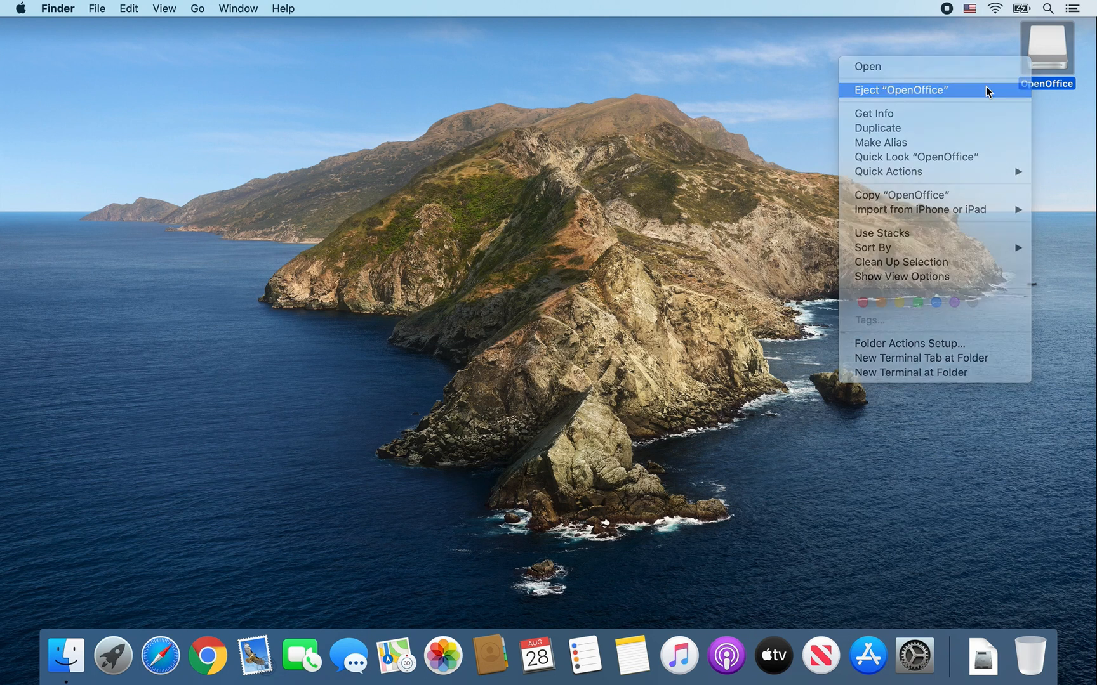
click(902, 90)
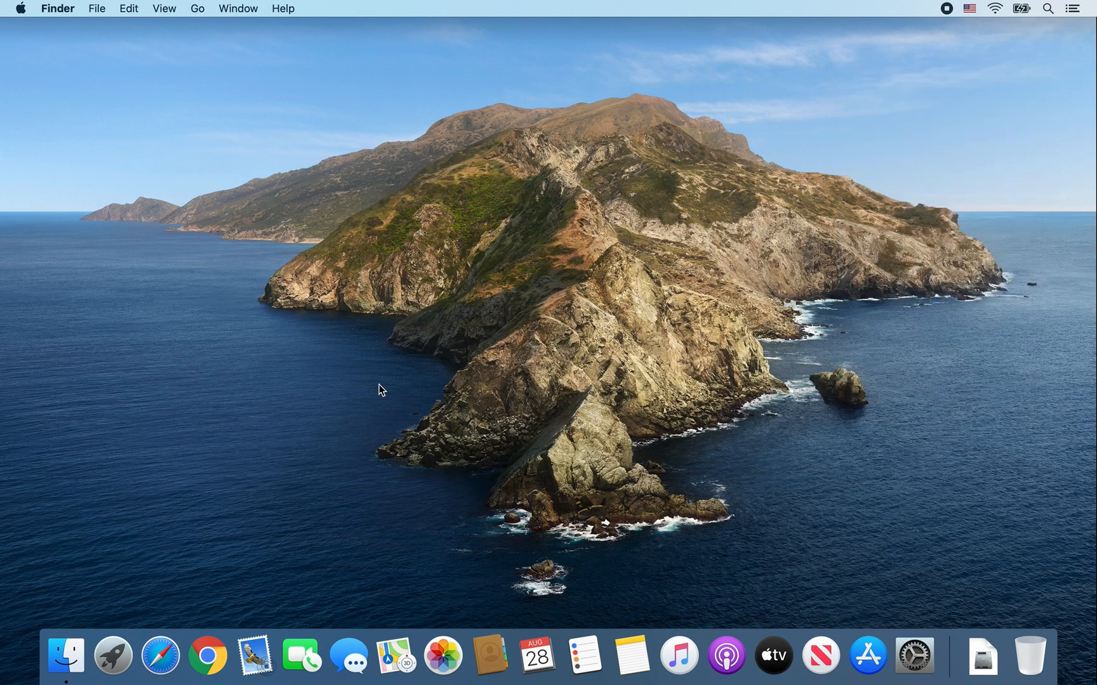
mouse_move(67, 655)
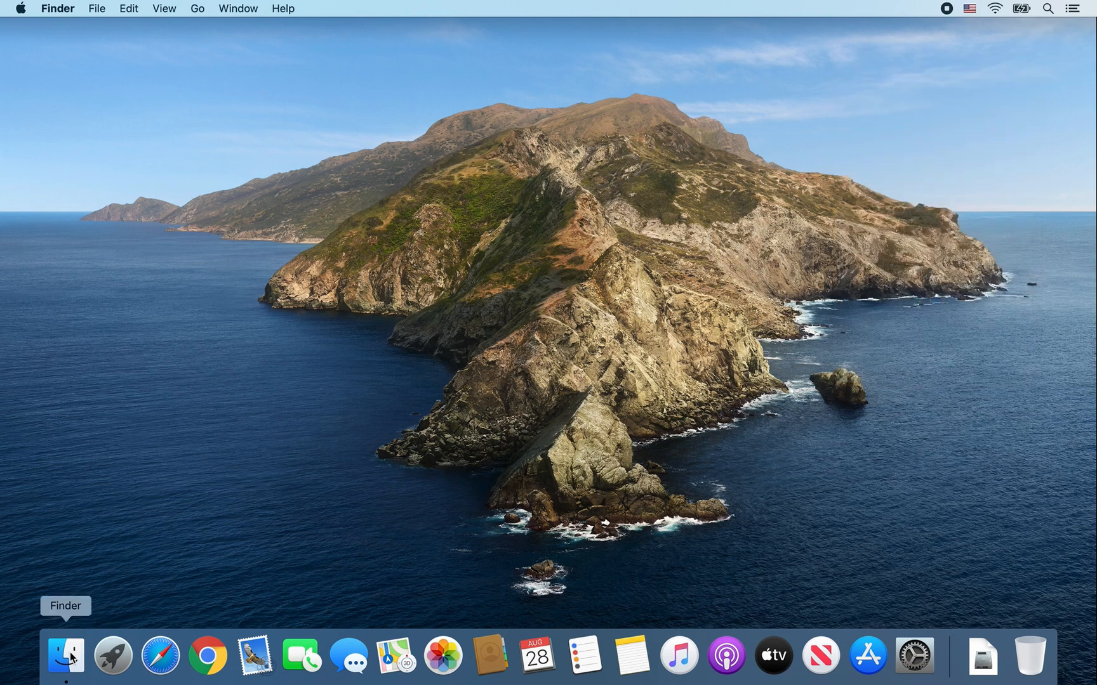
Step: Locate OpenOffice in the Applications folder in Finder and launch it
click(66, 656)
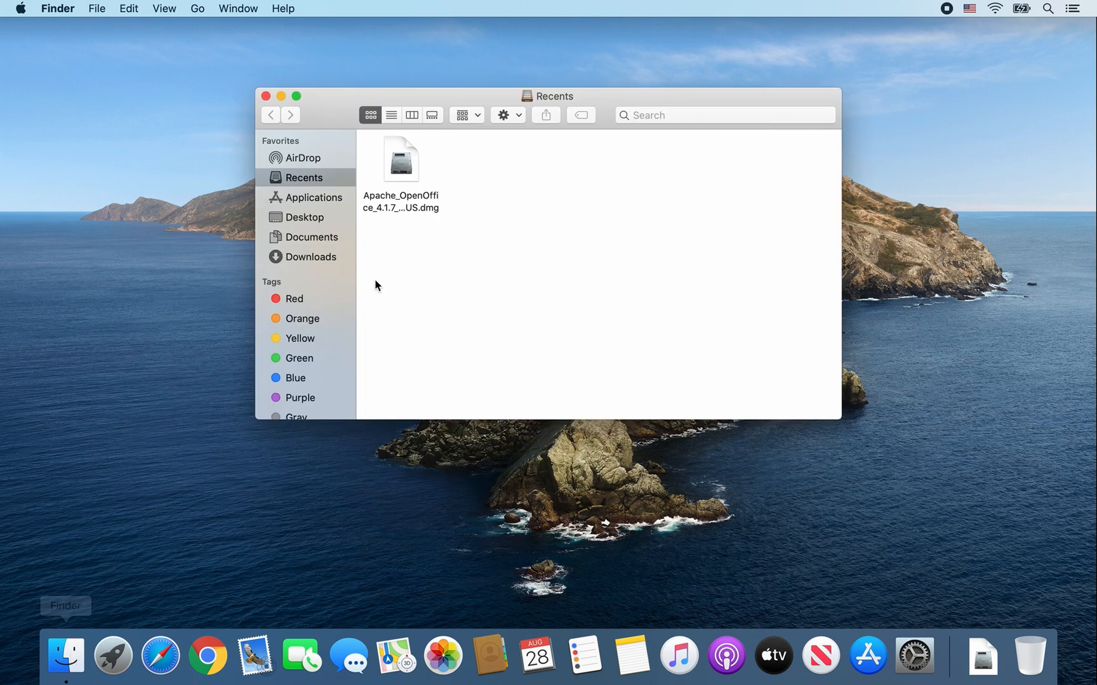
click(310, 197)
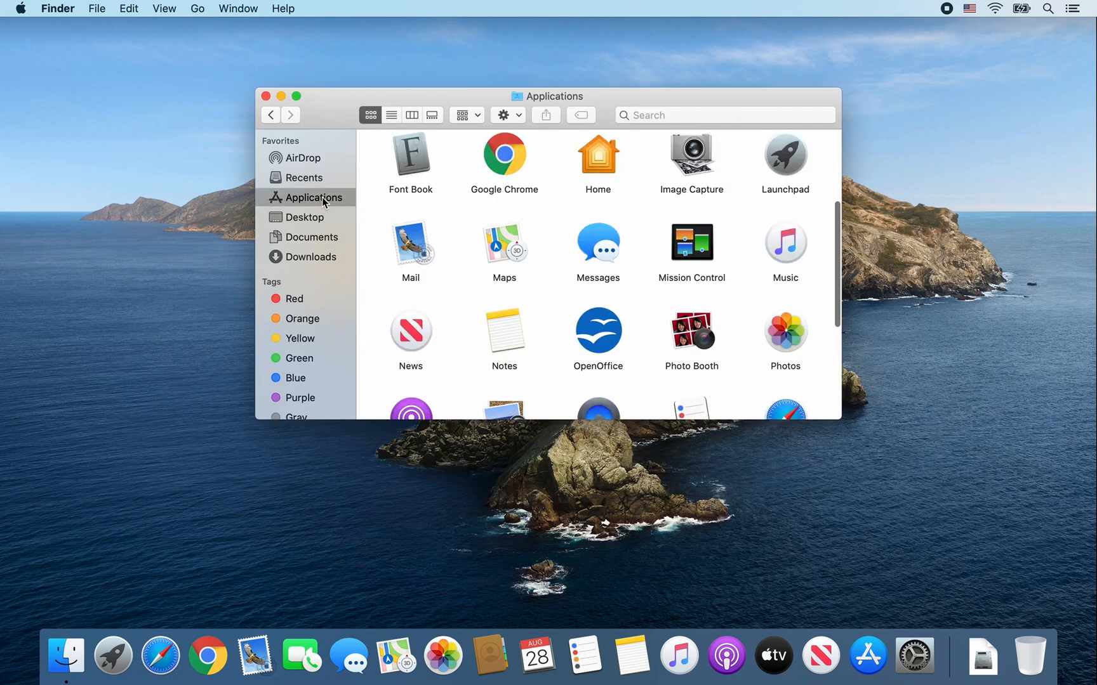
scroll(down, 3)
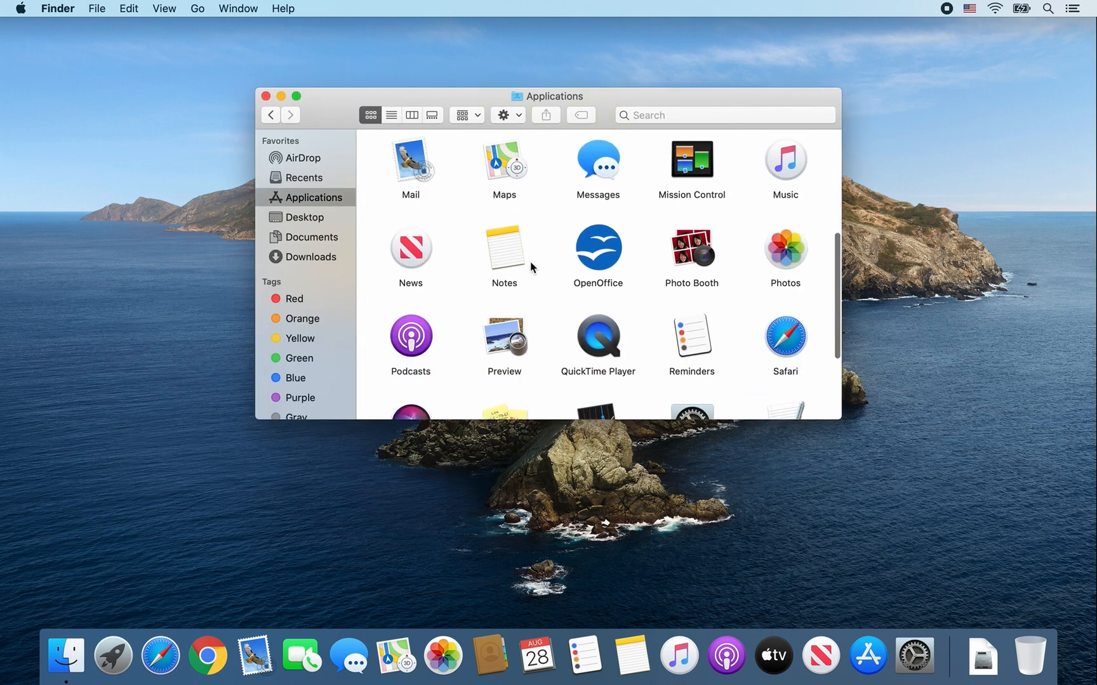
click(597, 248)
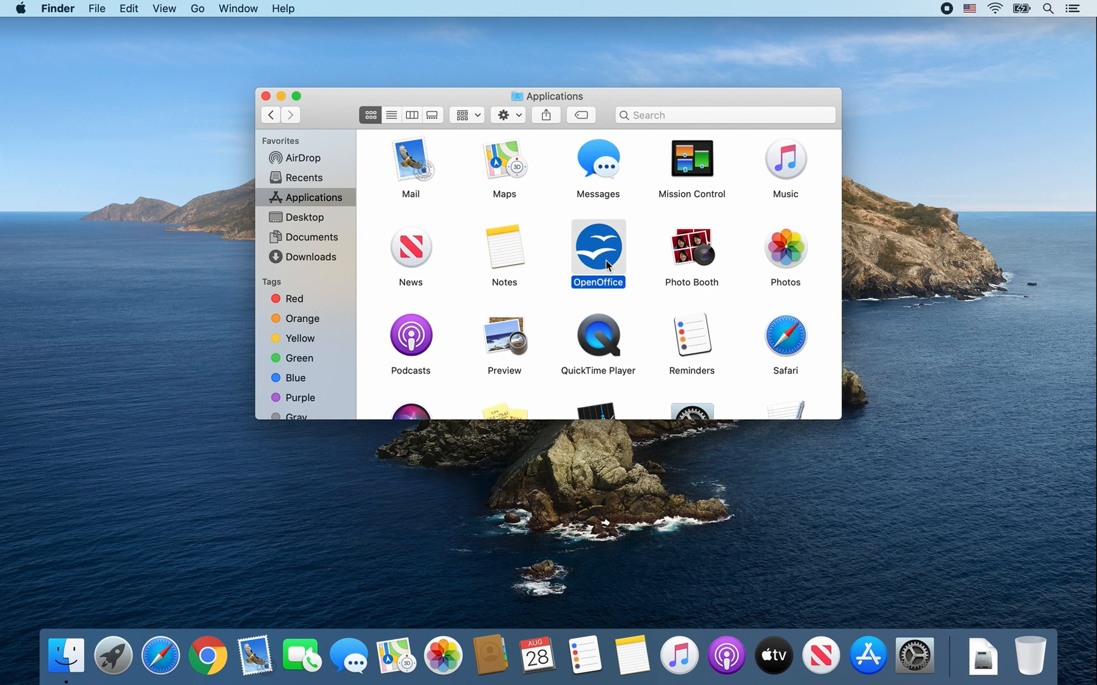
double_click(596, 247)
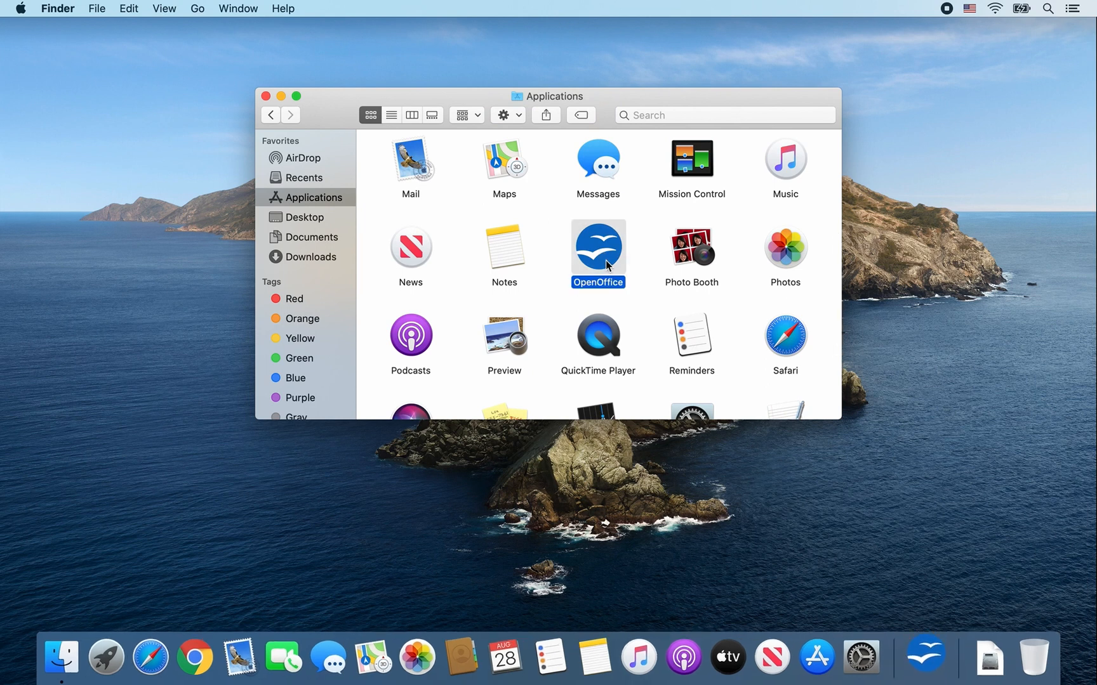
double_click(597, 248)
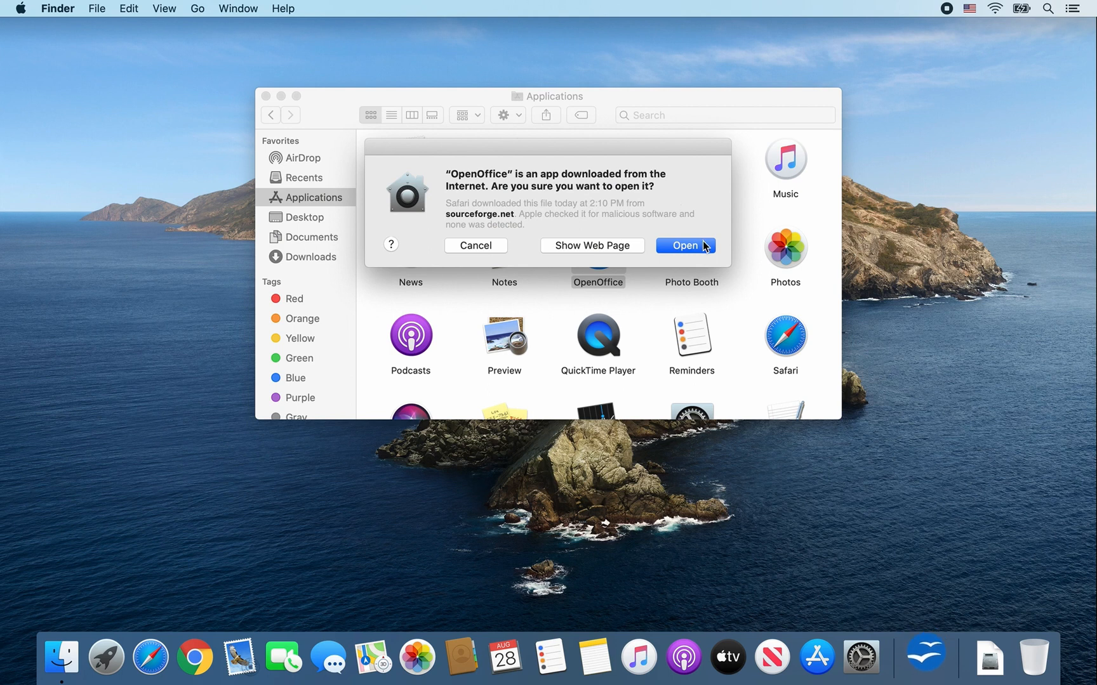
Step: Approve opening the downloaded app and bring its welcome wizard forward
click(684, 245)
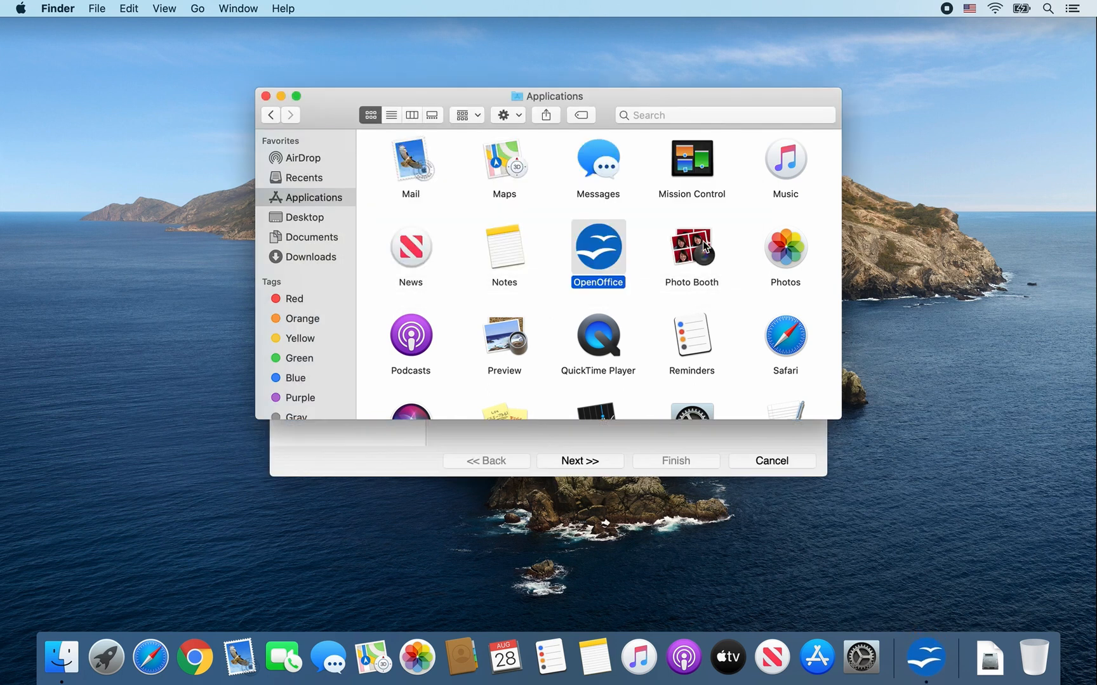
double_click(597, 253)
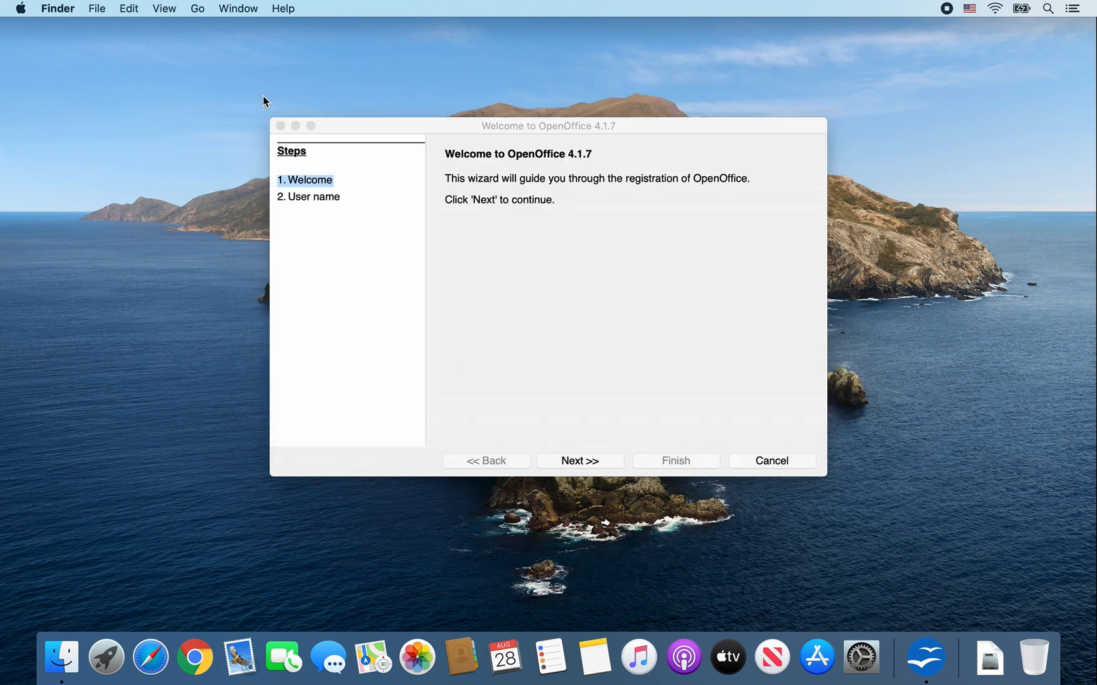
mouse_move(581, 341)
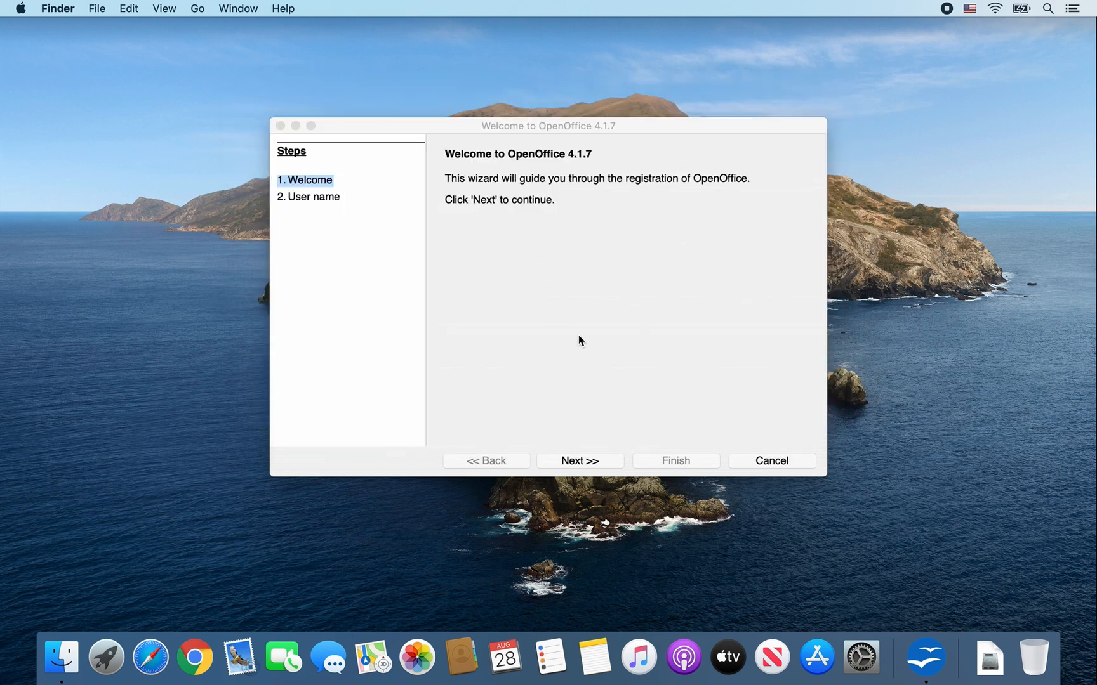
mouse_move(610, 464)
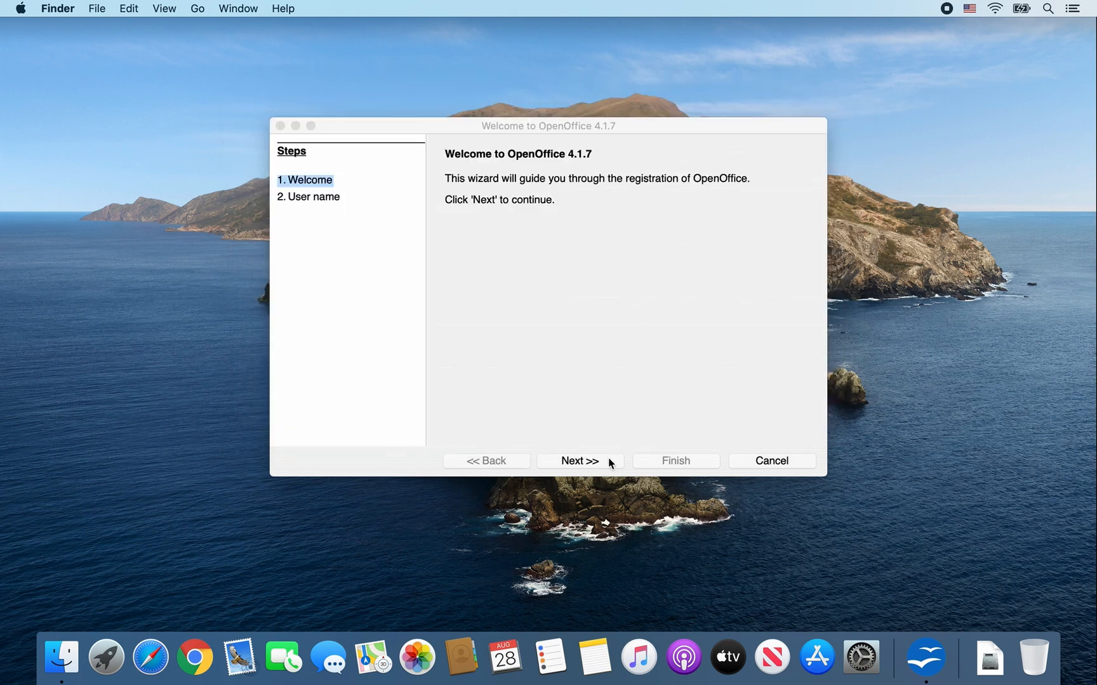
Step: Finish the registration wizard with blank name fields, reaching the Start Center
click(579, 460)
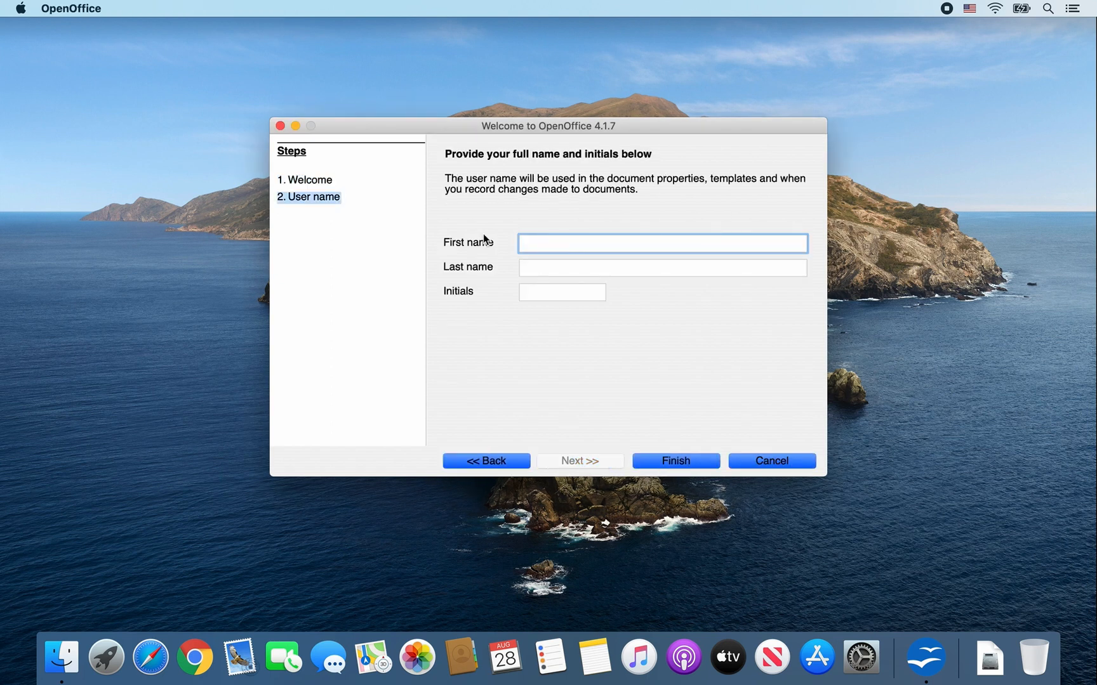
mouse_move(662, 343)
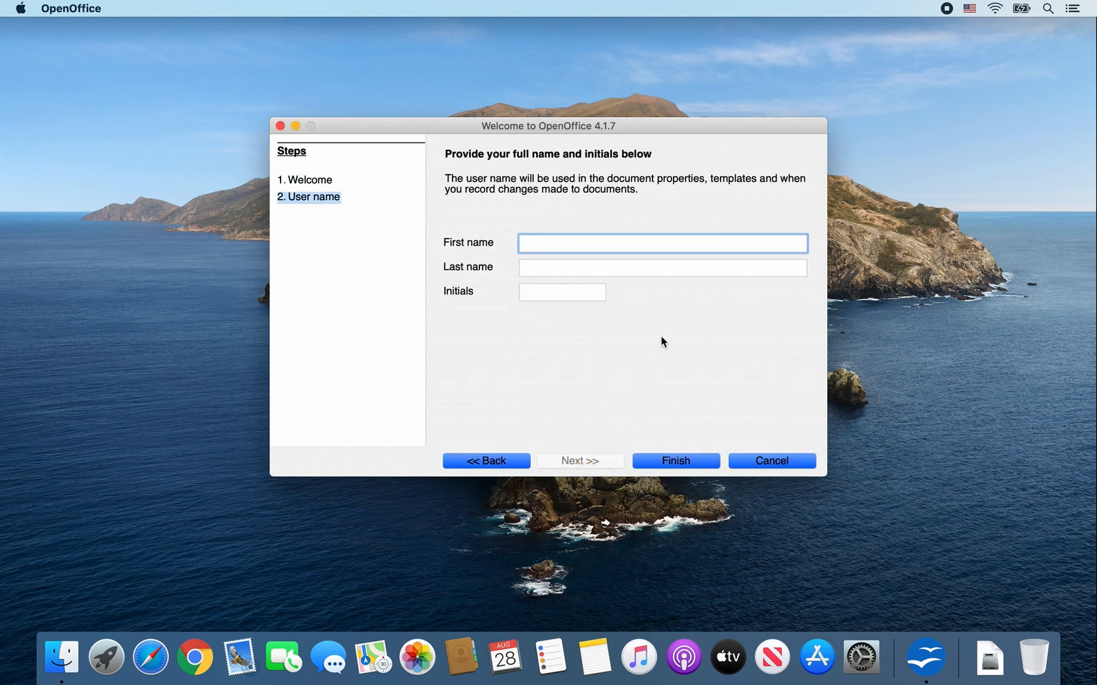
mouse_move(695, 465)
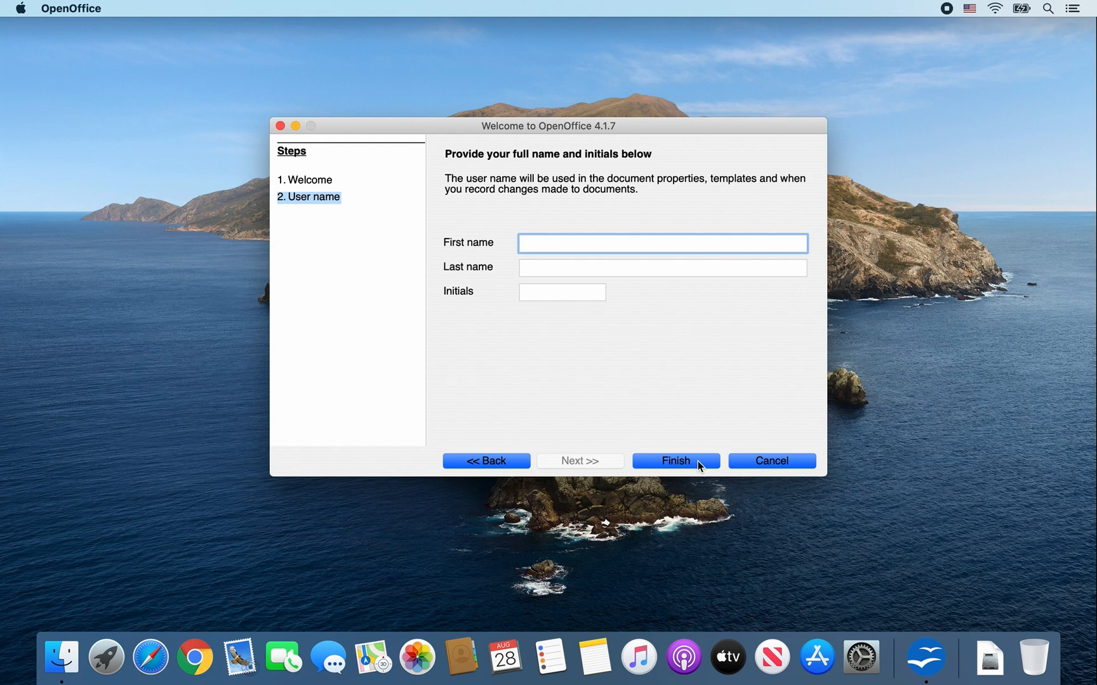
click(673, 461)
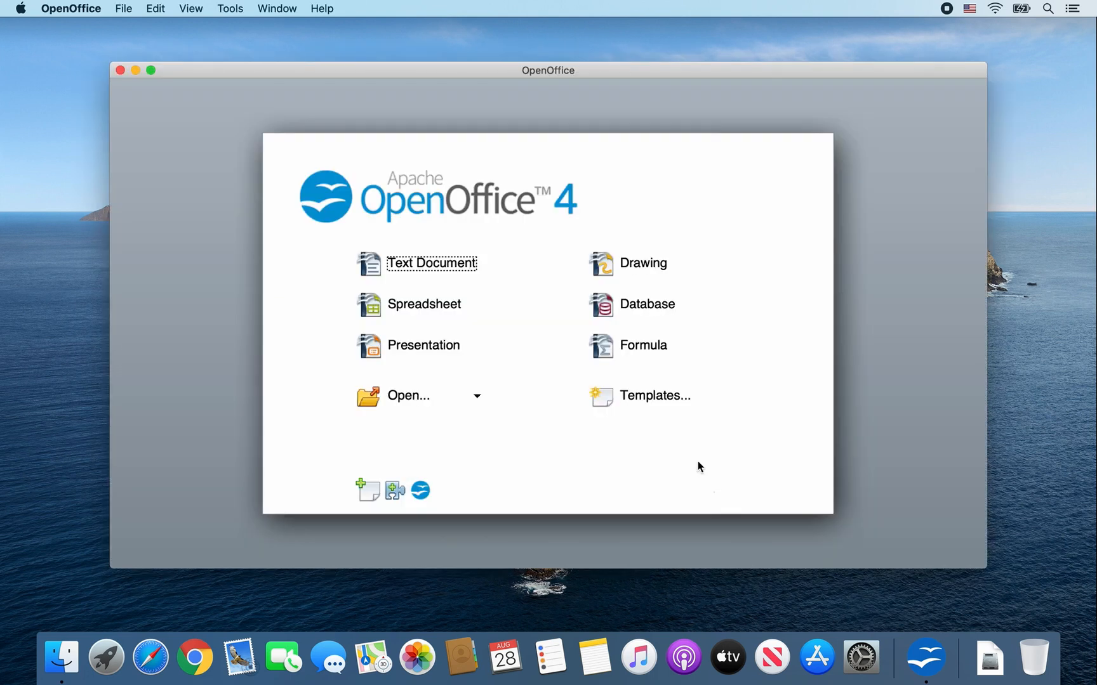